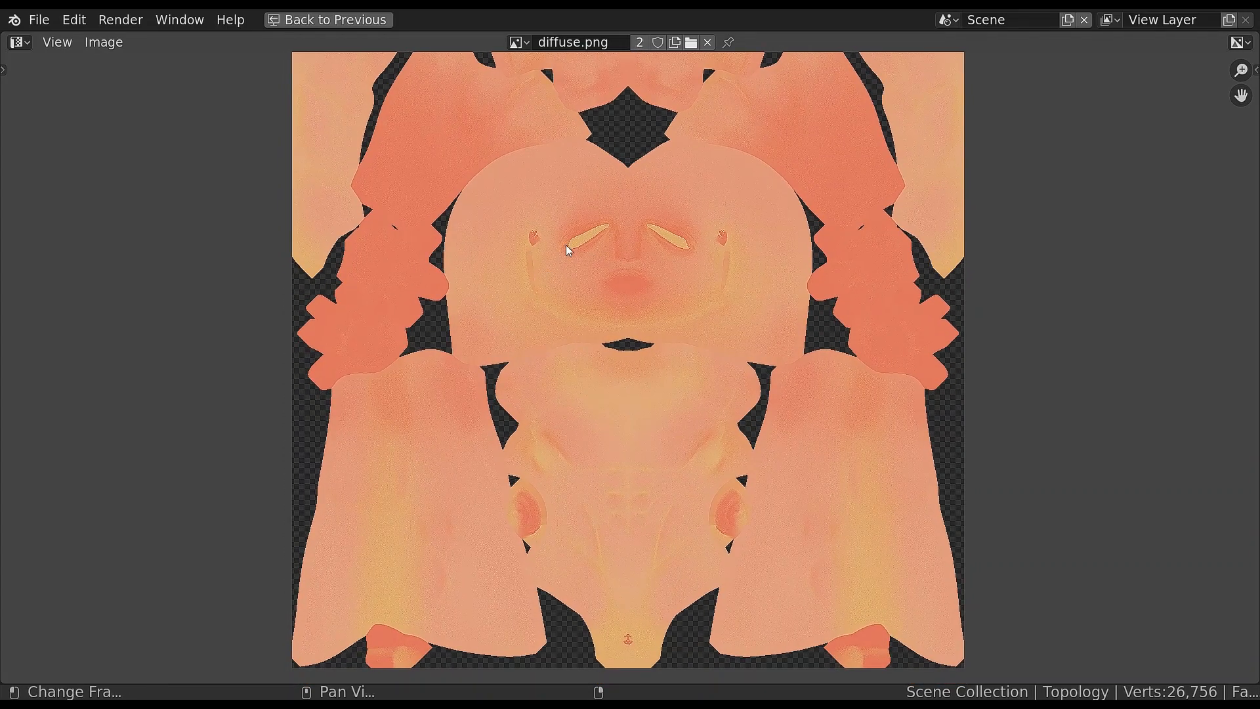
Return from the fullscreen texture preview to the Layout workspace with the character scene
click(327, 20)
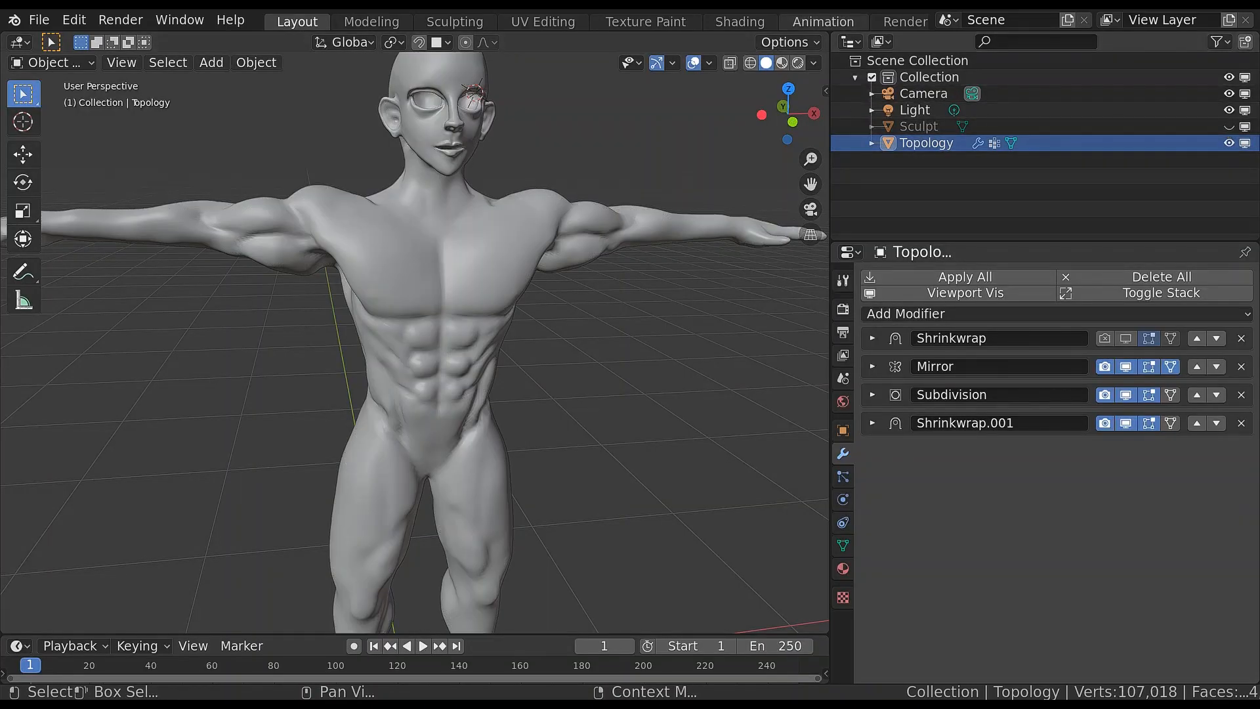
Add a new scene, to be named DiffuseBake, holding only the Topology mesh
click(948, 20)
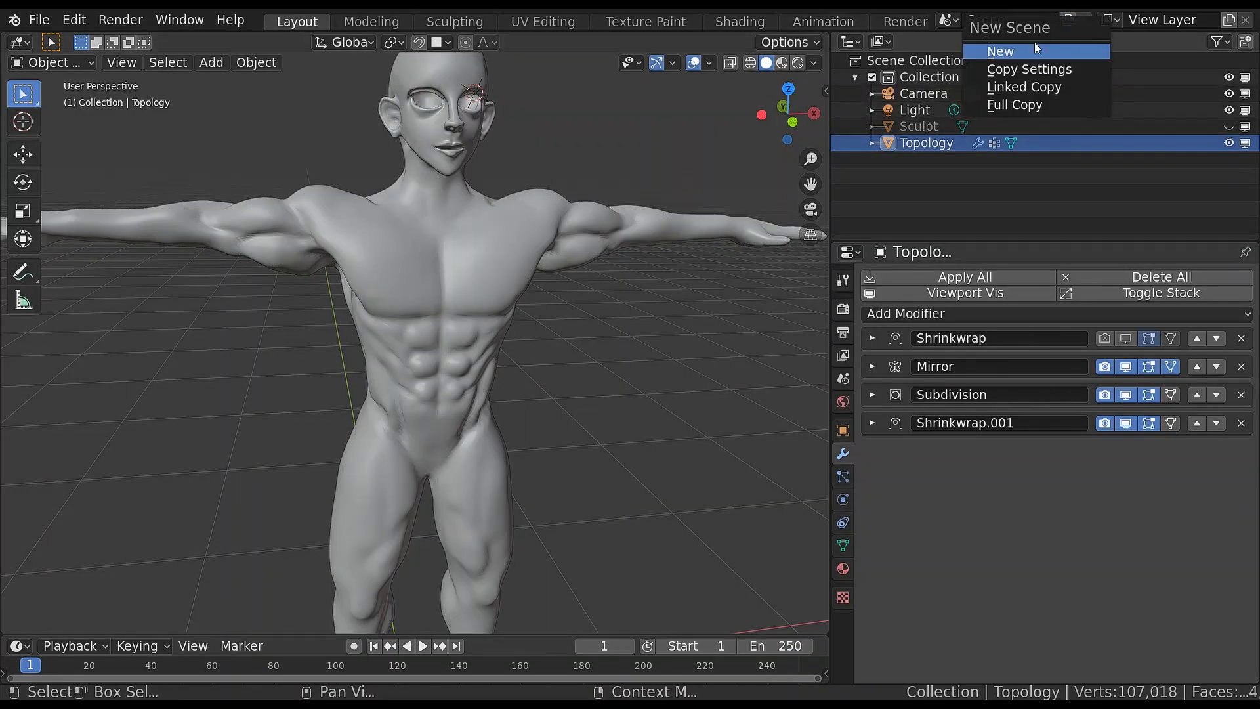
click(1001, 52)
text(DiffuseBake)
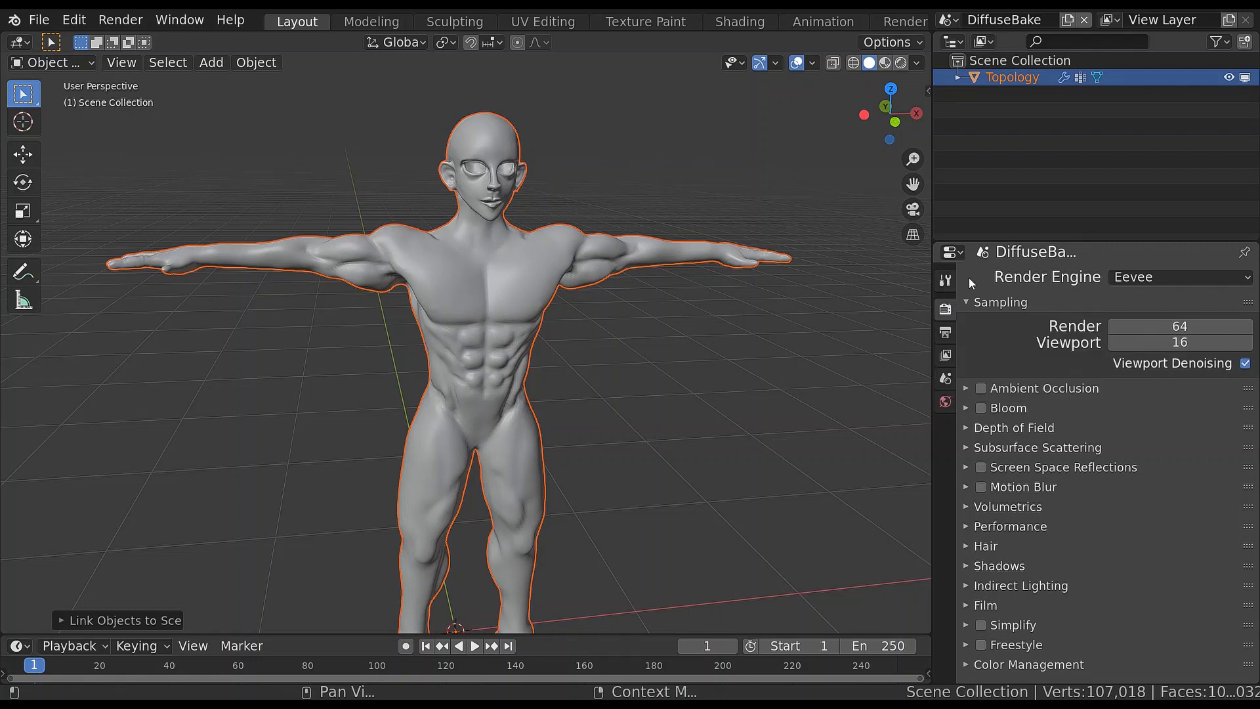
Set Render Engine to Cycles, Device to GPU Compute and View Transform to Raw
click(1179, 277)
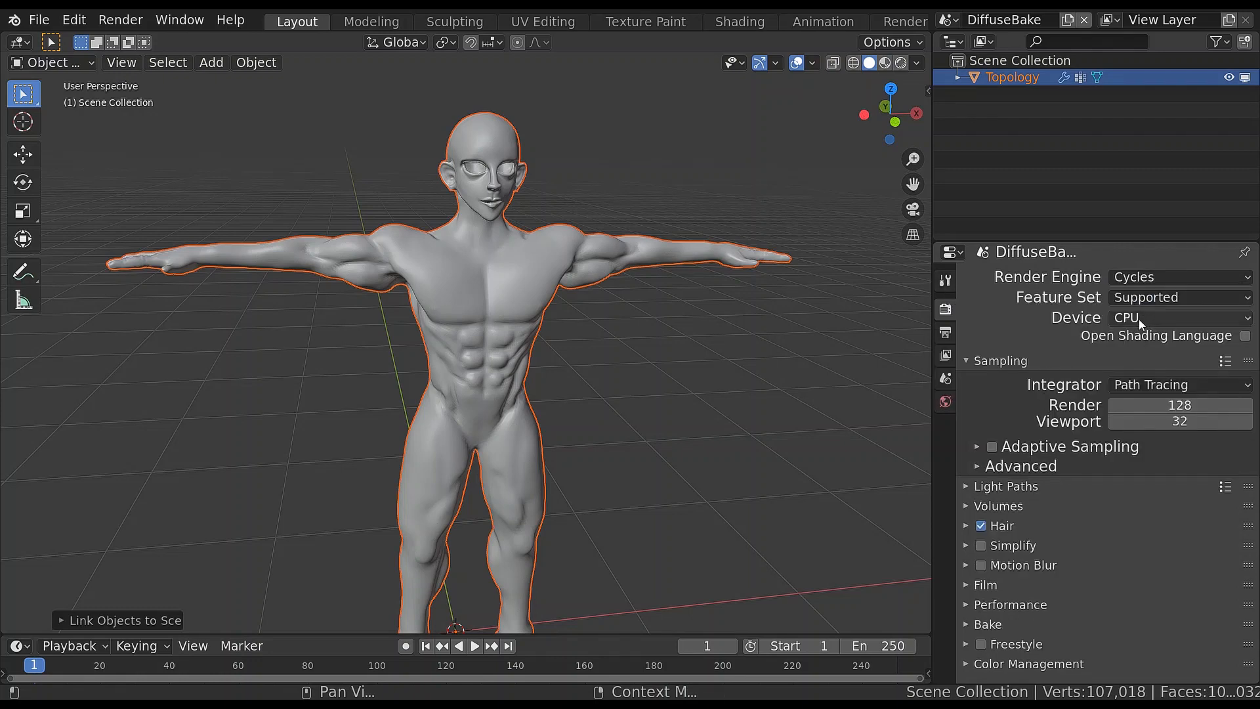
click(1177, 318)
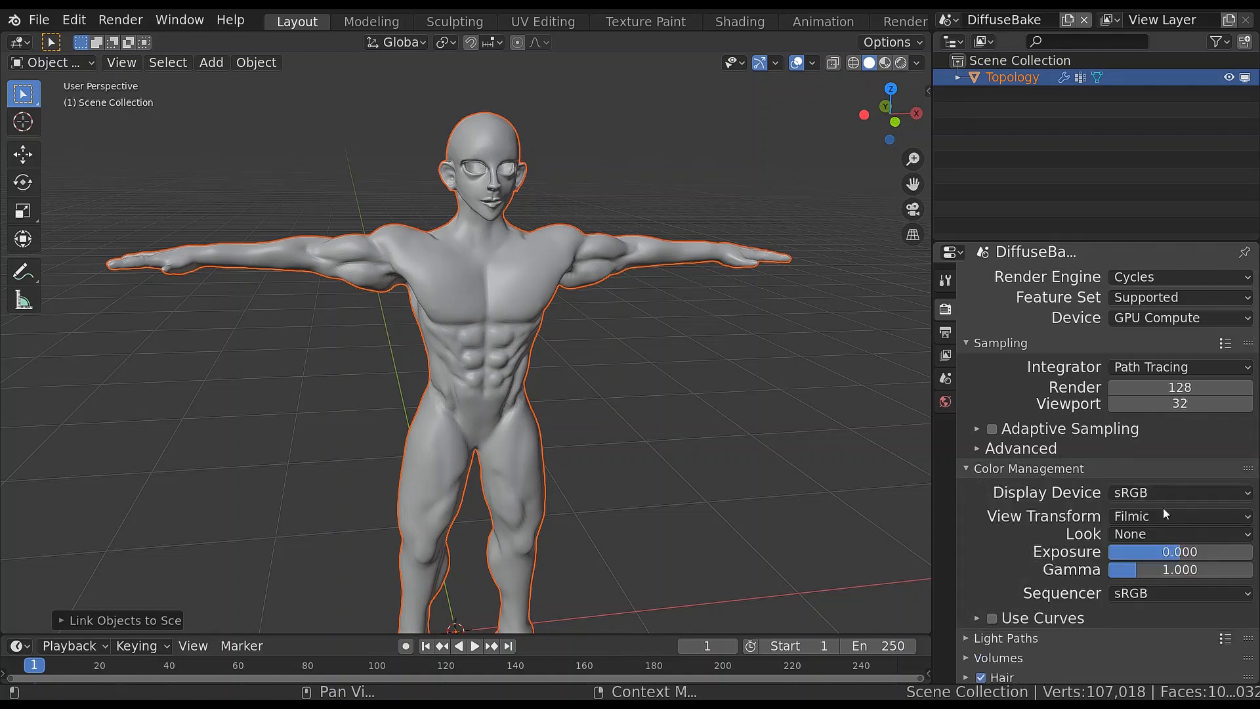
click(1178, 514)
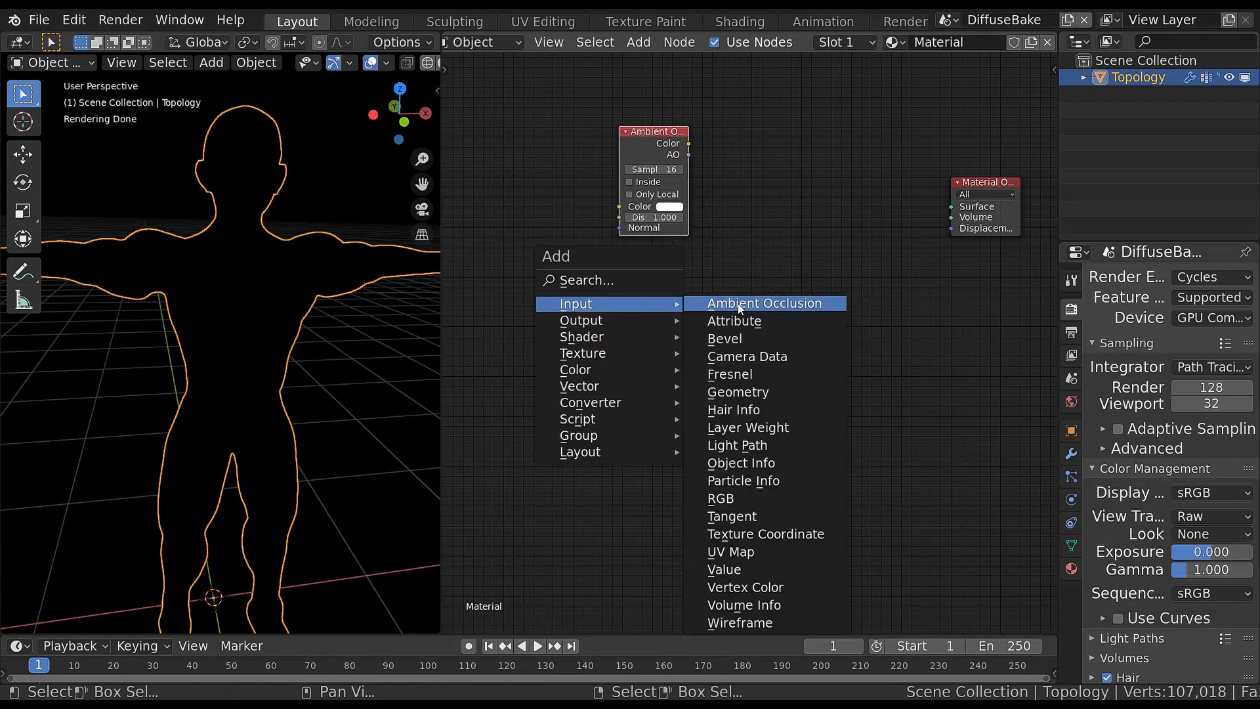
Add an Ambient Occlusion node raised to power 5 via a Math node, and a second AO node with Inside enabled
click(764, 303)
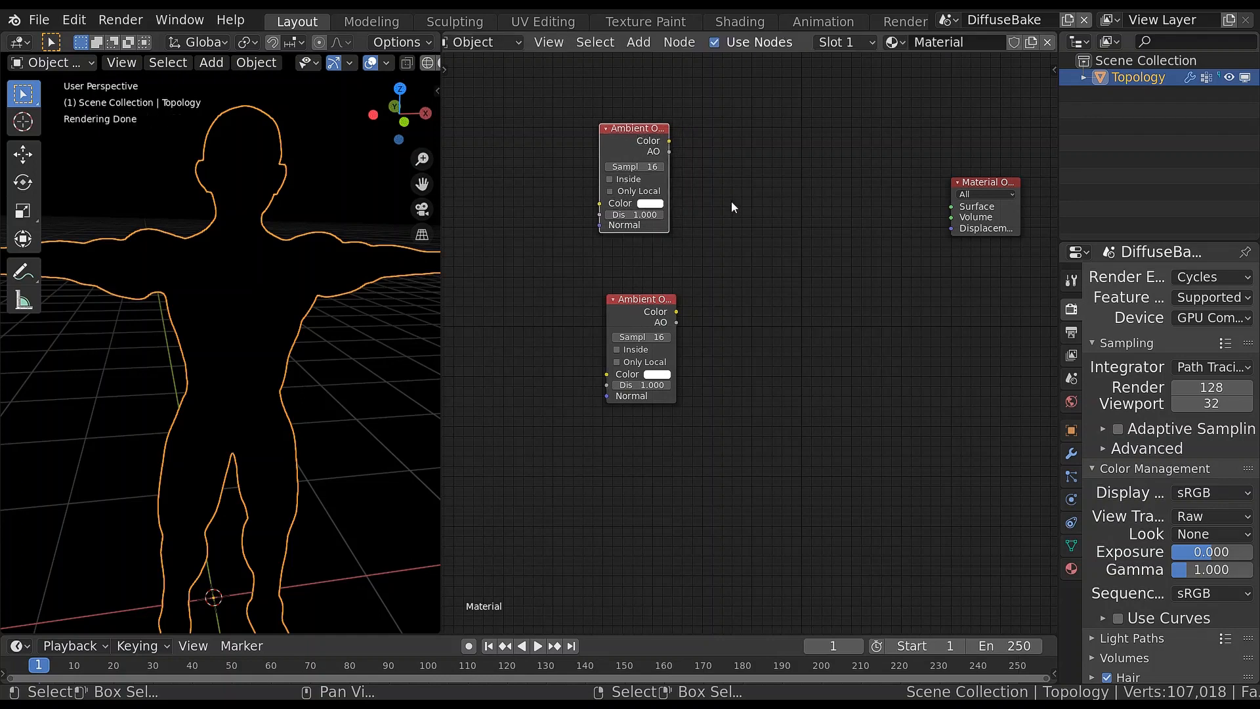
mouse_move(700, 197)
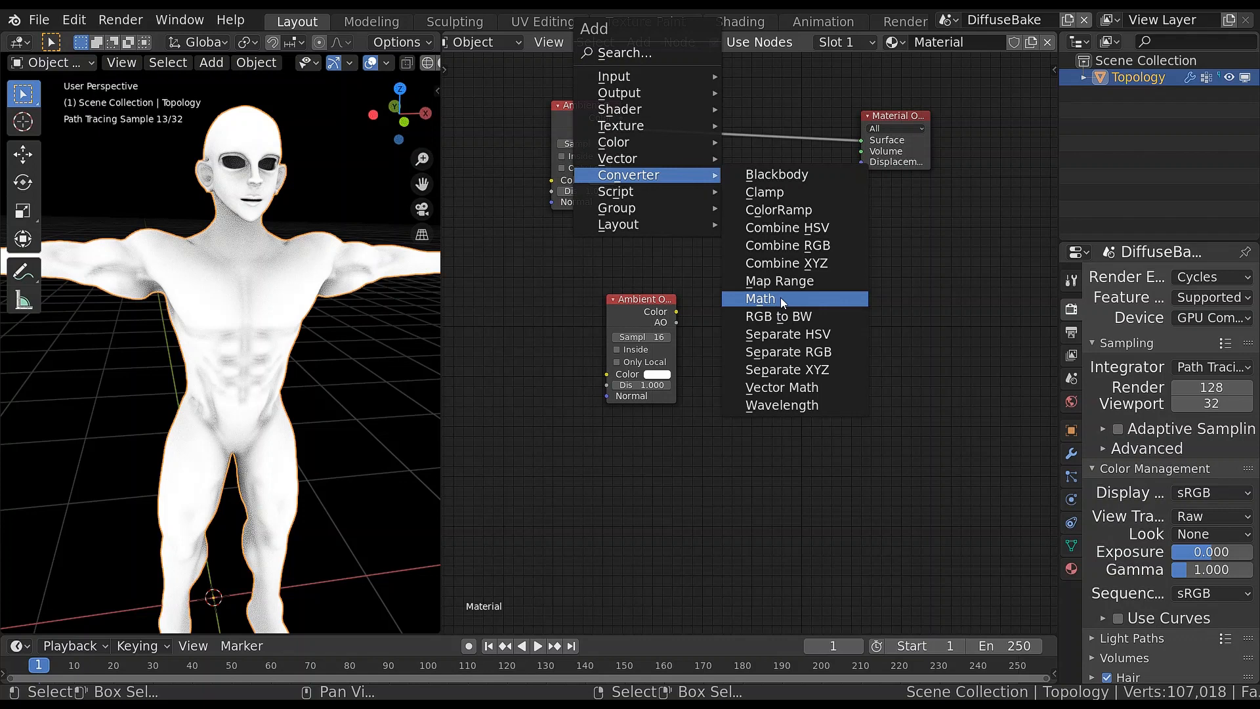
click(757, 298)
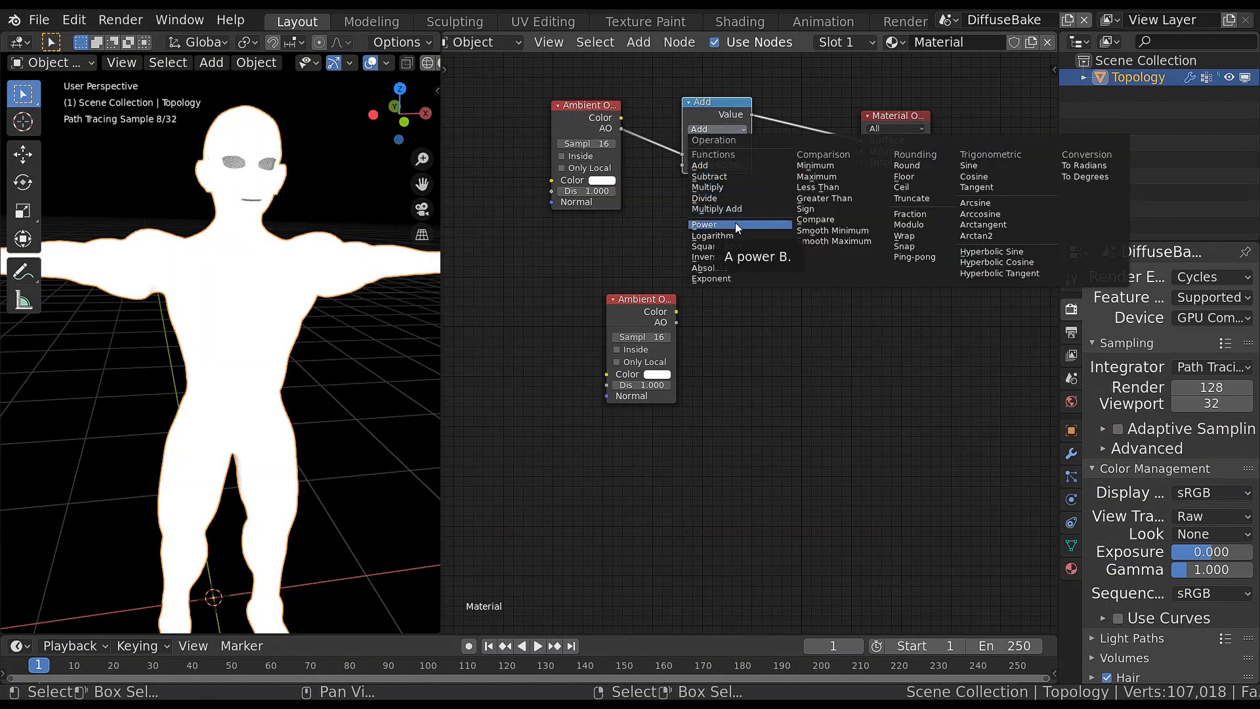
click(704, 223)
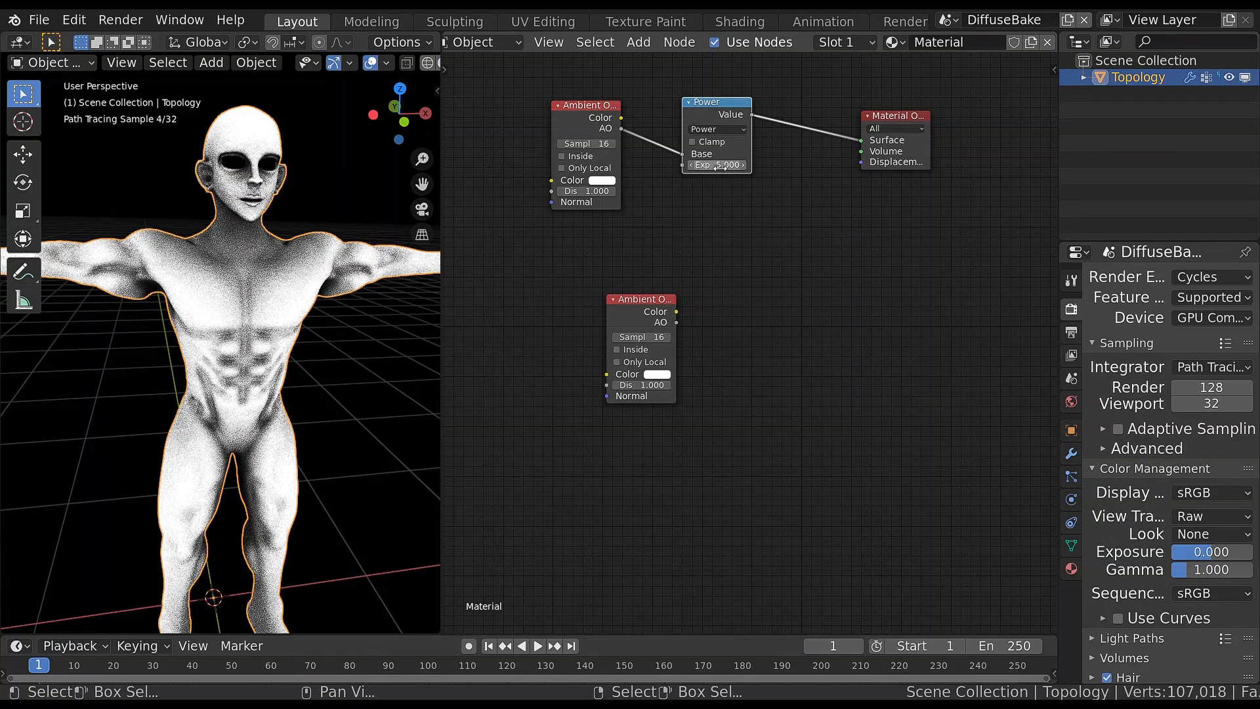
click(714, 166)
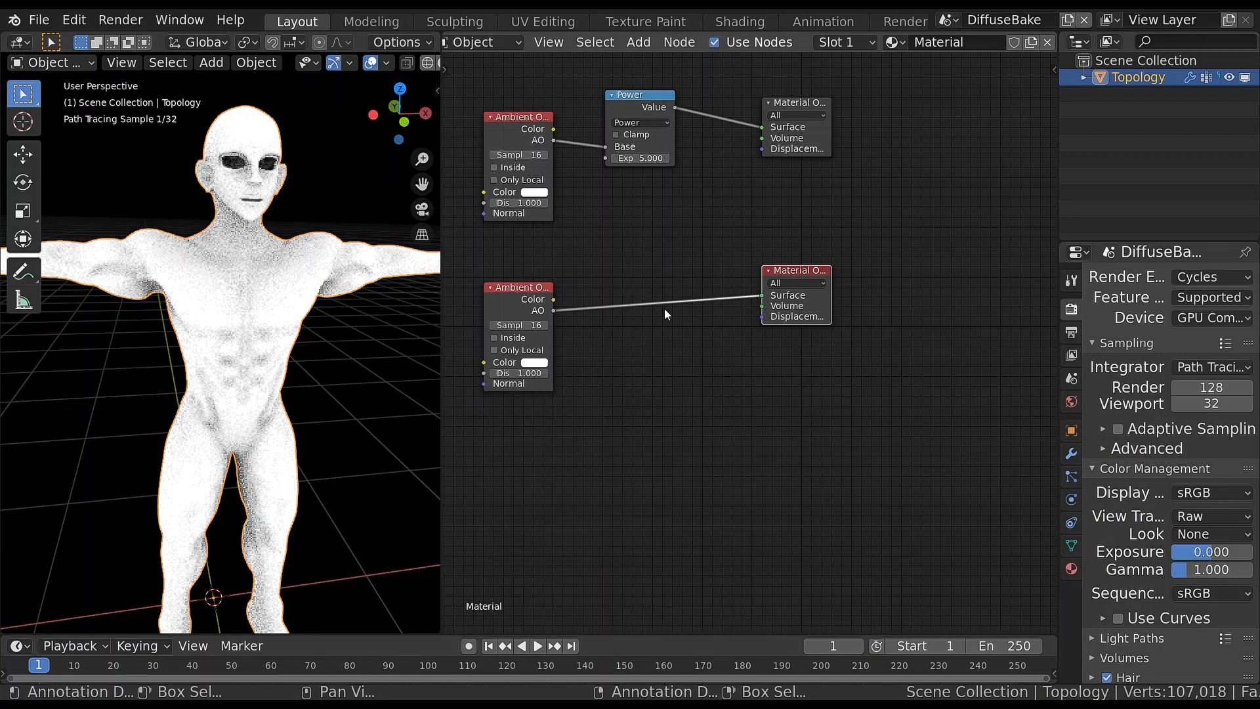
click(494, 338)
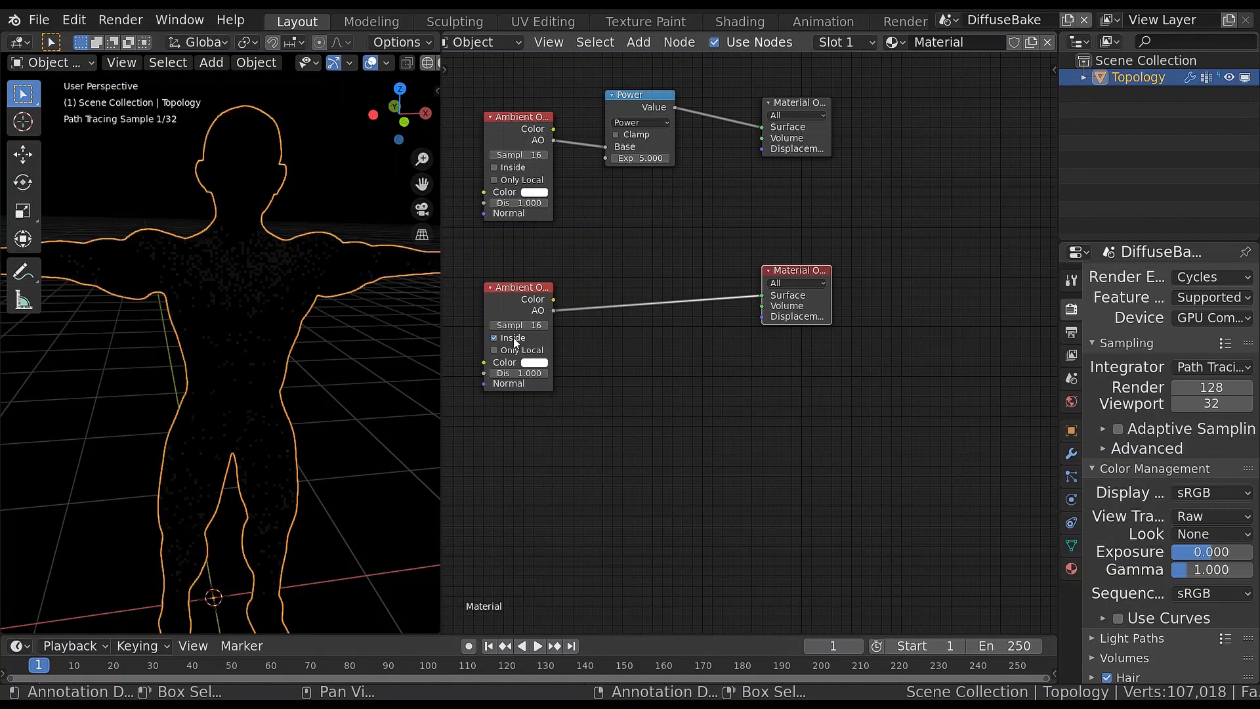
mouse_move(515, 371)
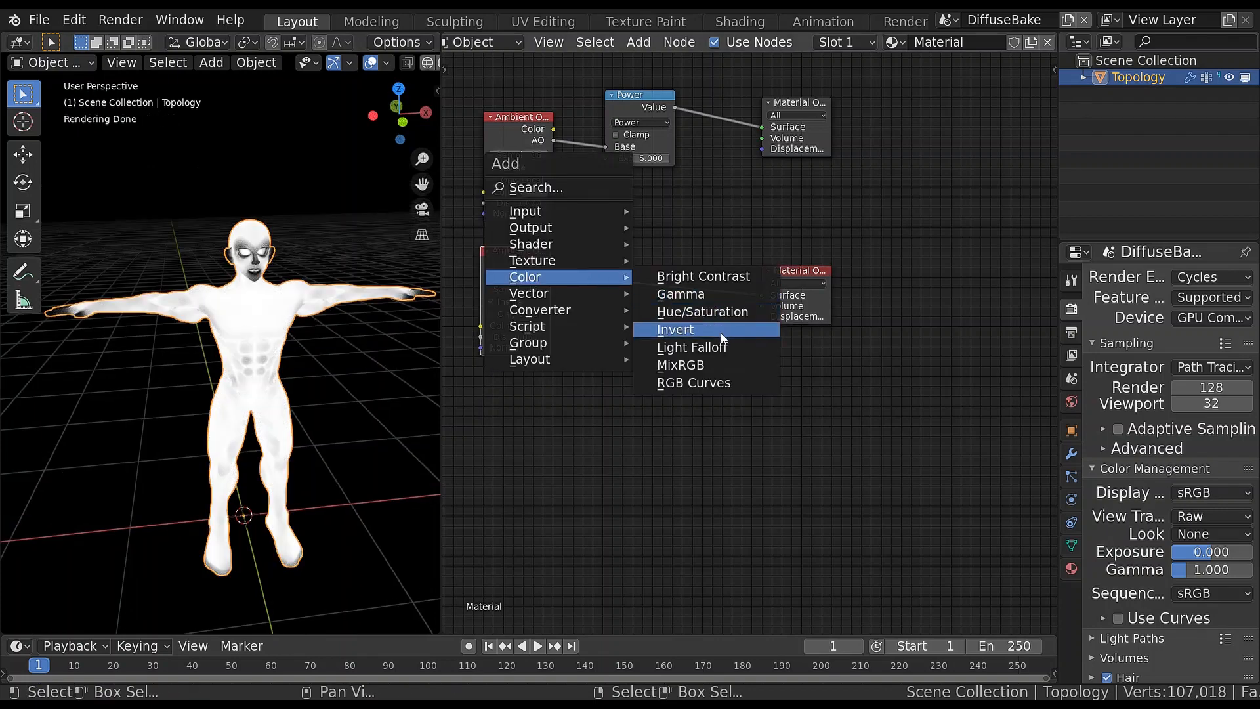
mouse_move(716, 367)
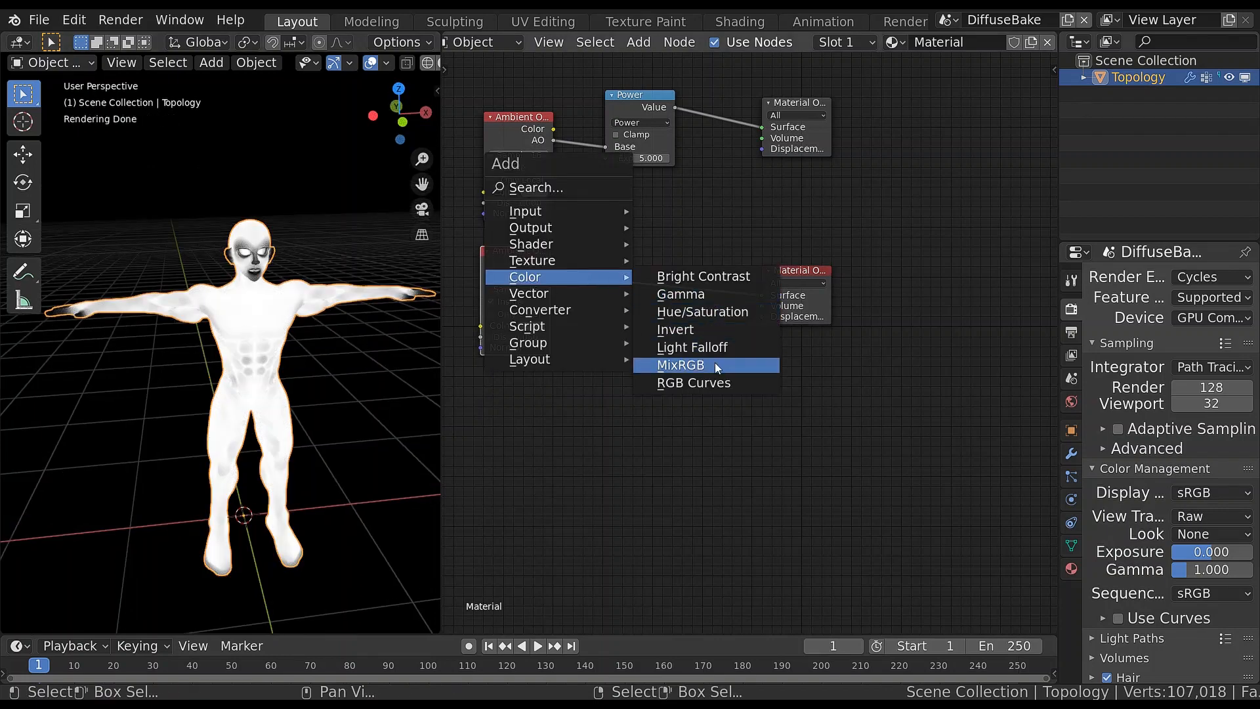
Add a MixRGB node driven by the occlusion and set its colour to an orange skin tone
click(680, 364)
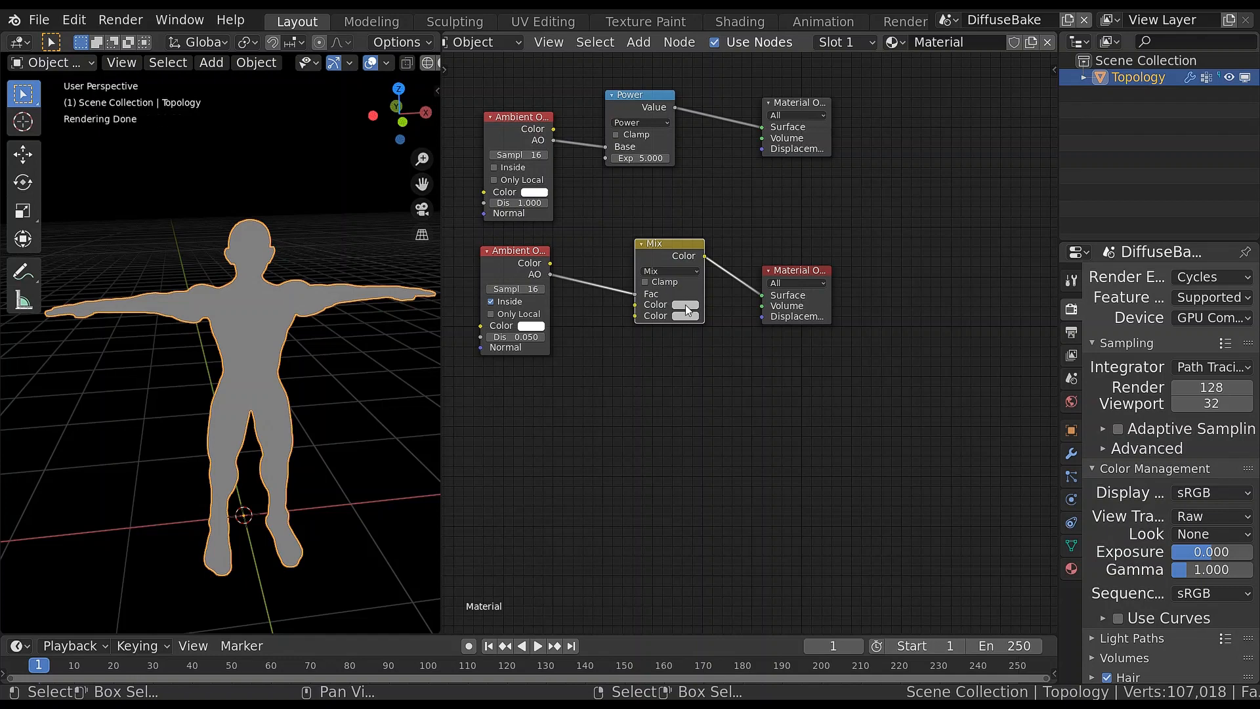
click(687, 304)
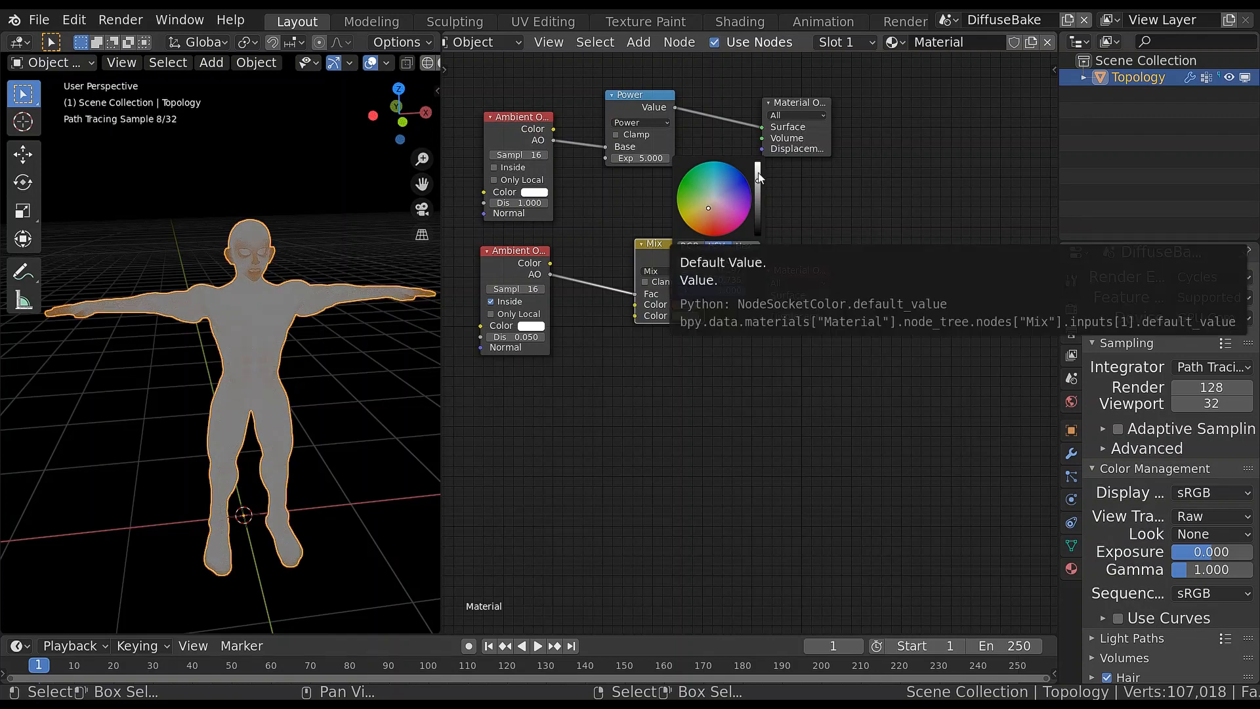
click(789, 207)
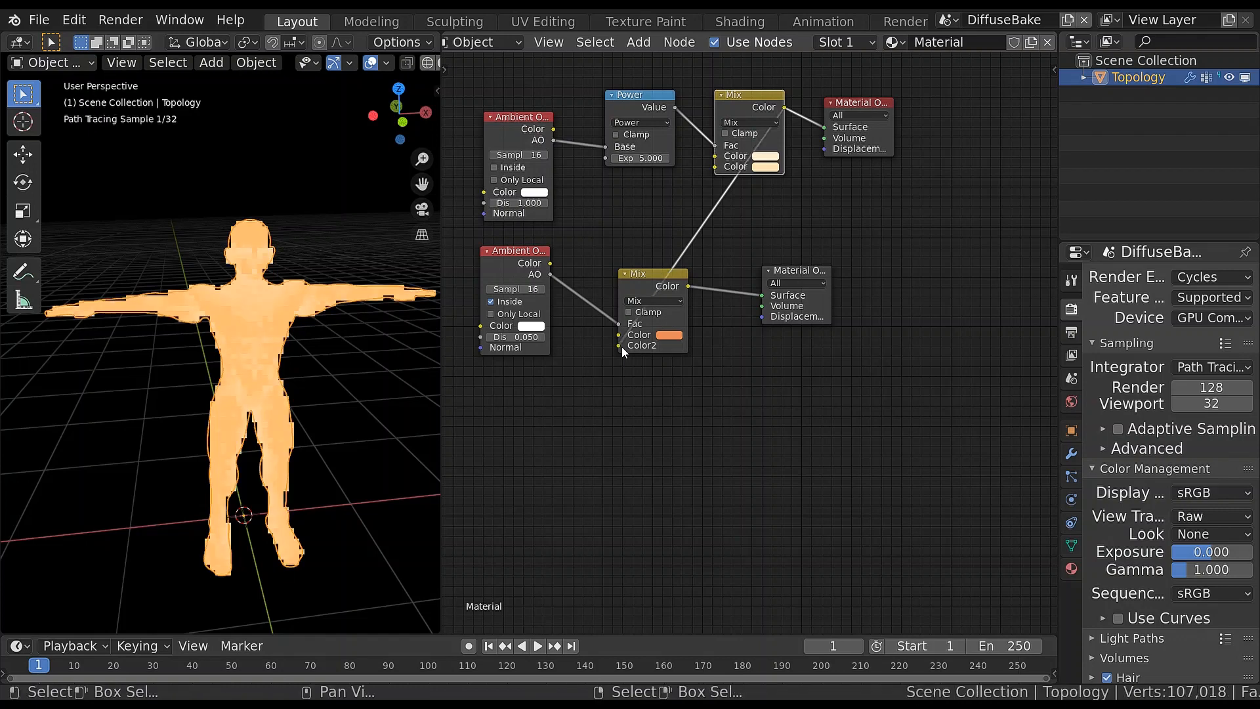
click(613, 362)
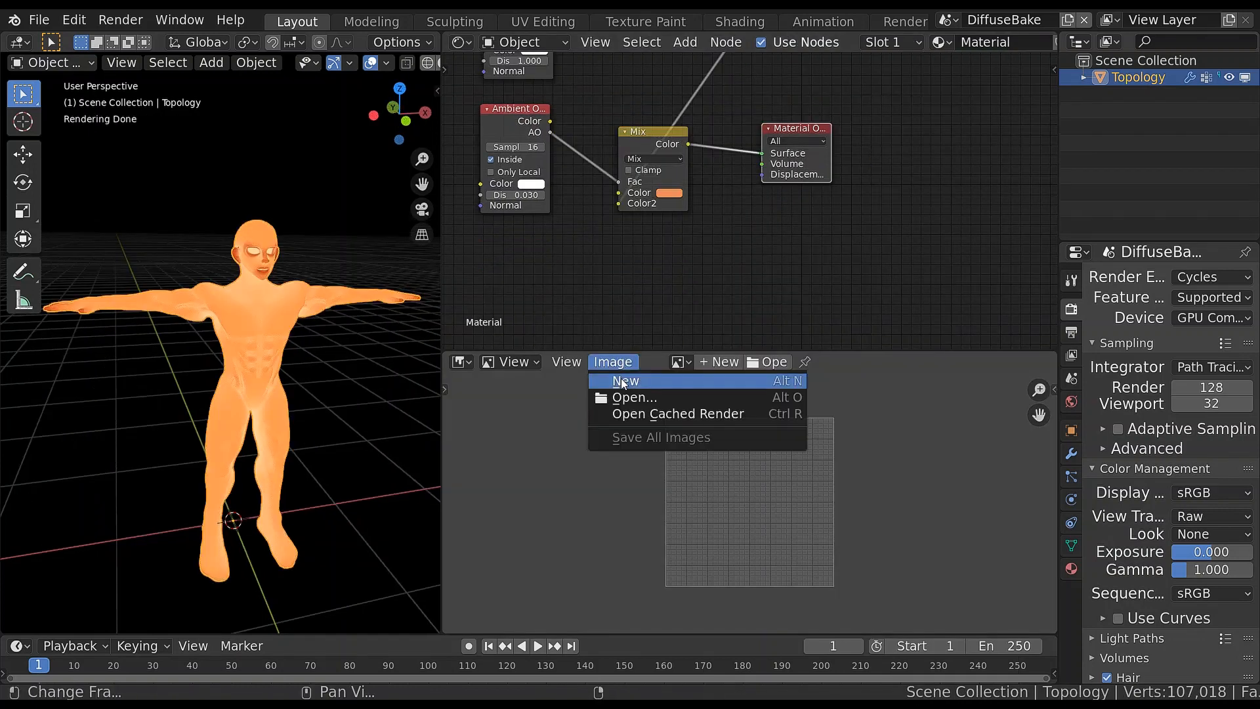
Create a new 1024 px image named diffuse.png
click(625, 381)
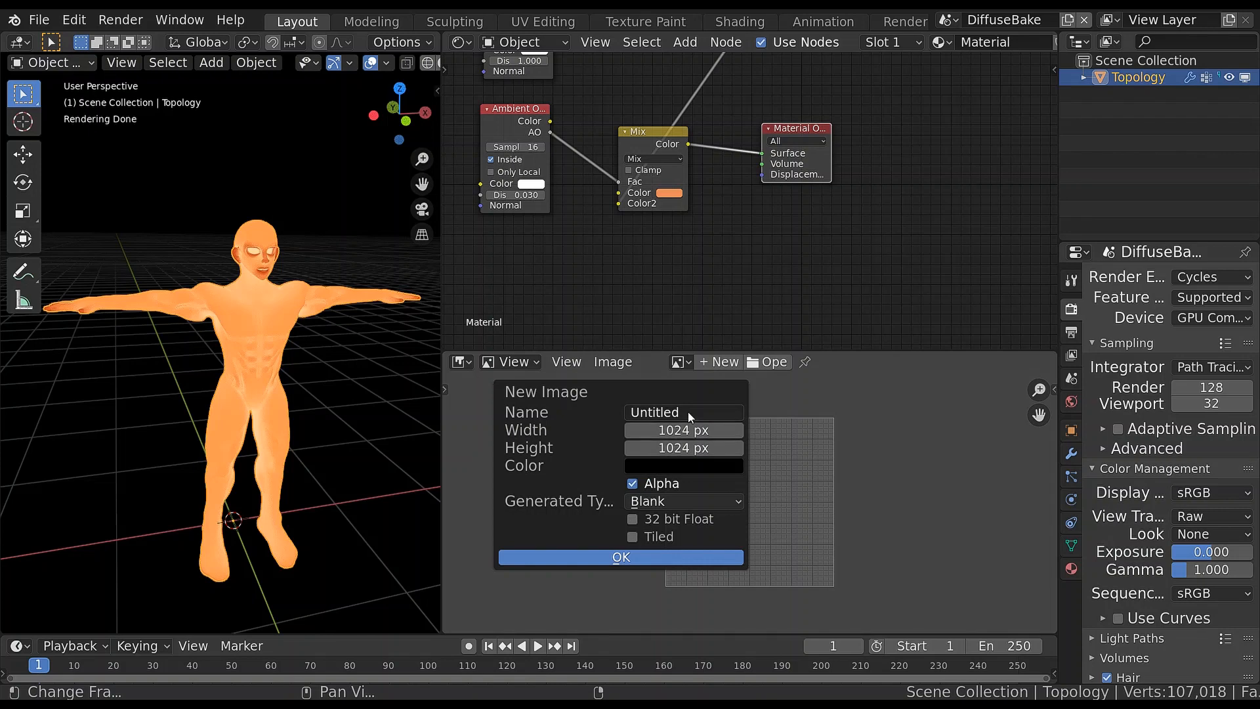
text(diffuse.png)
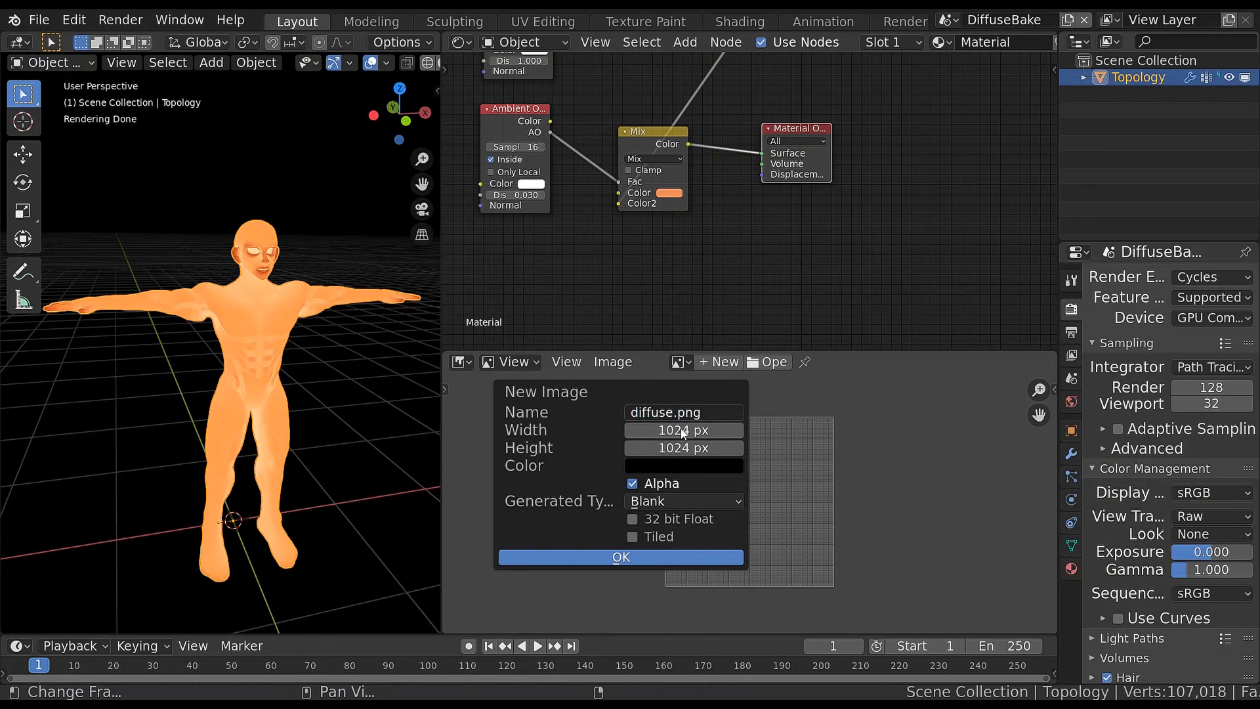
click(620, 557)
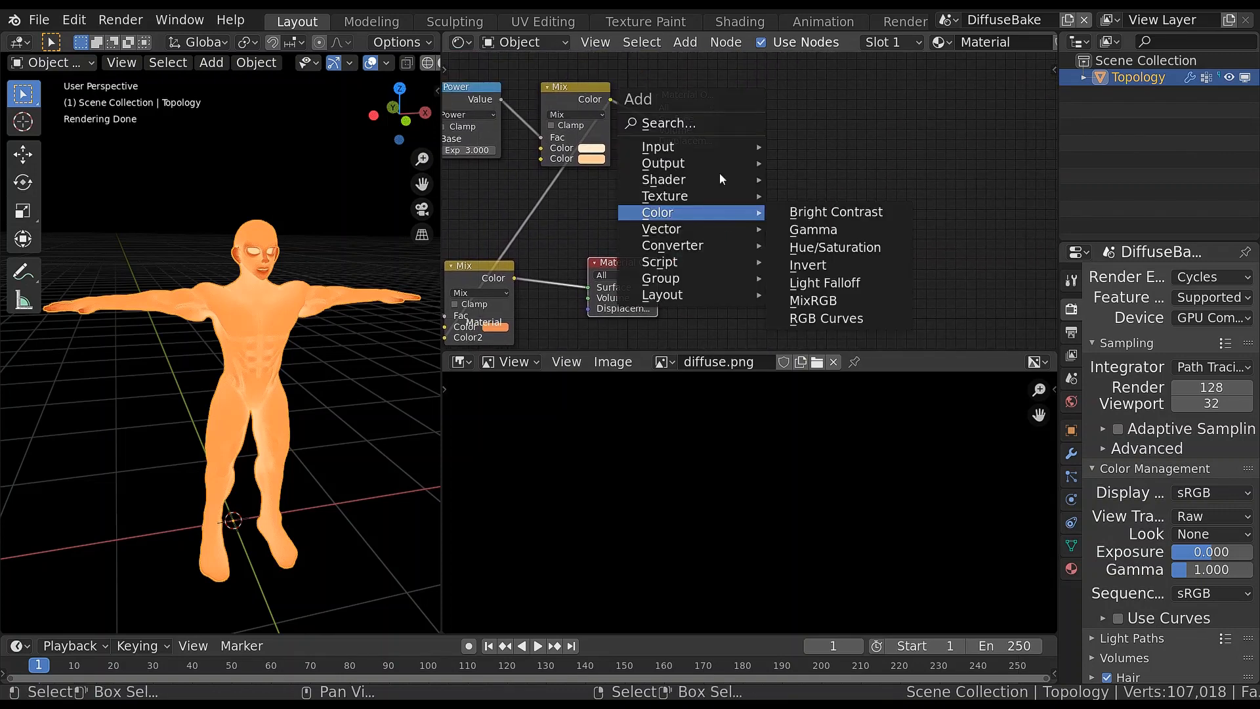
mouse_move(665, 195)
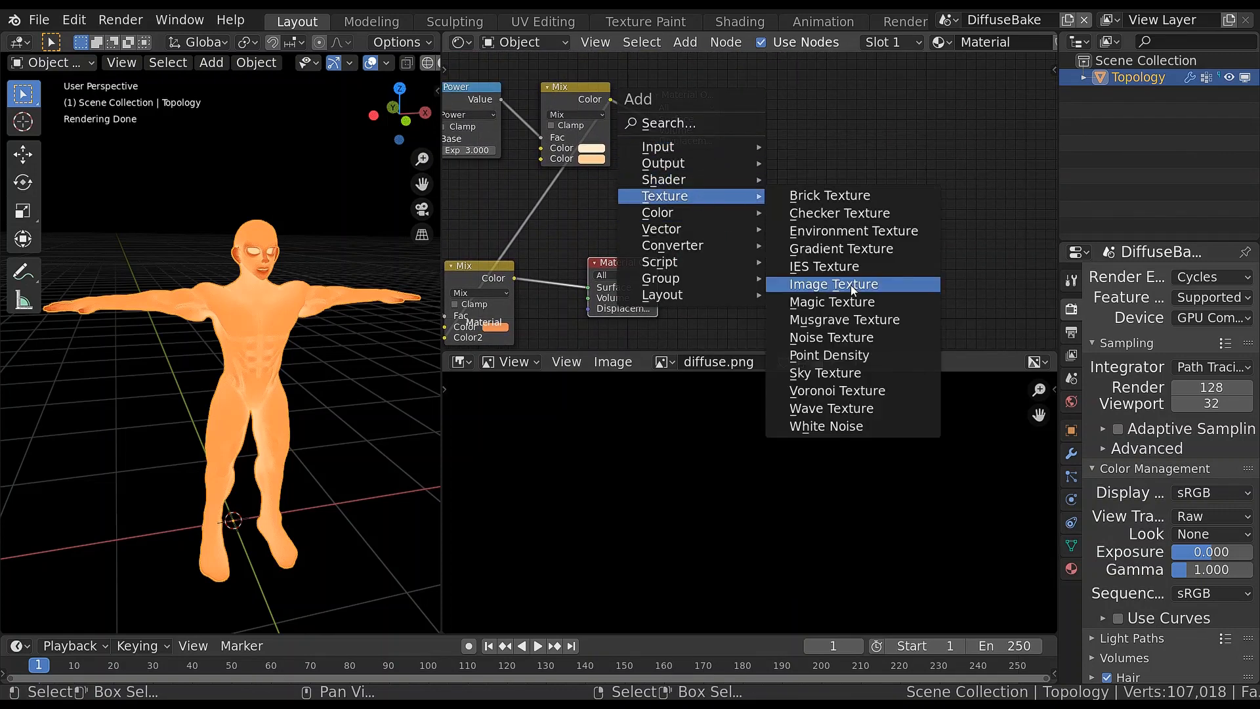
Add an Image Texture node and assign diffuse.png to it
click(833, 284)
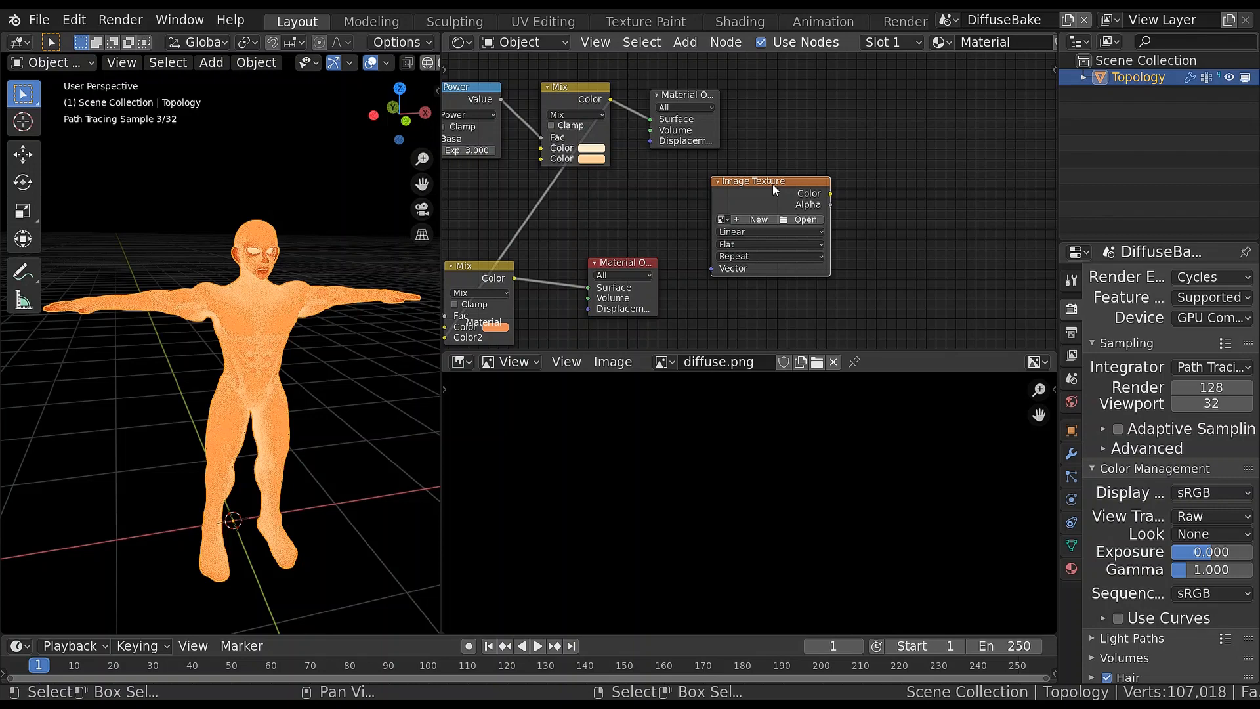
click(722, 220)
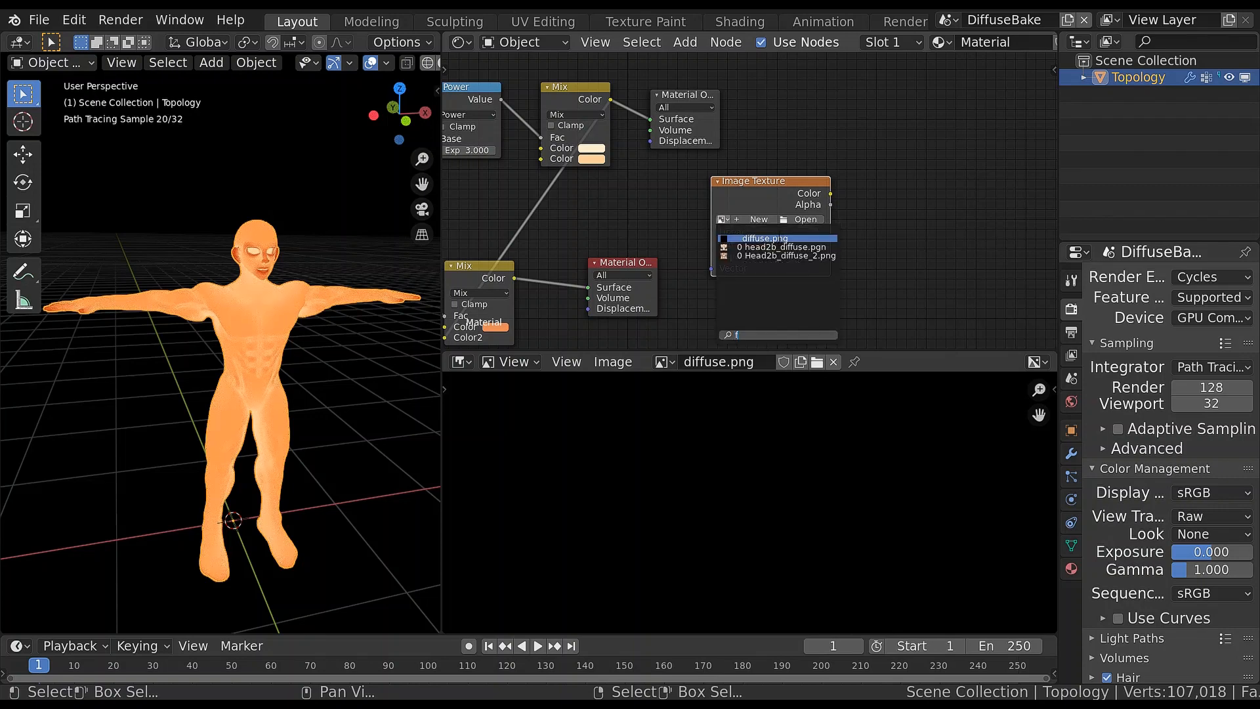
click(764, 237)
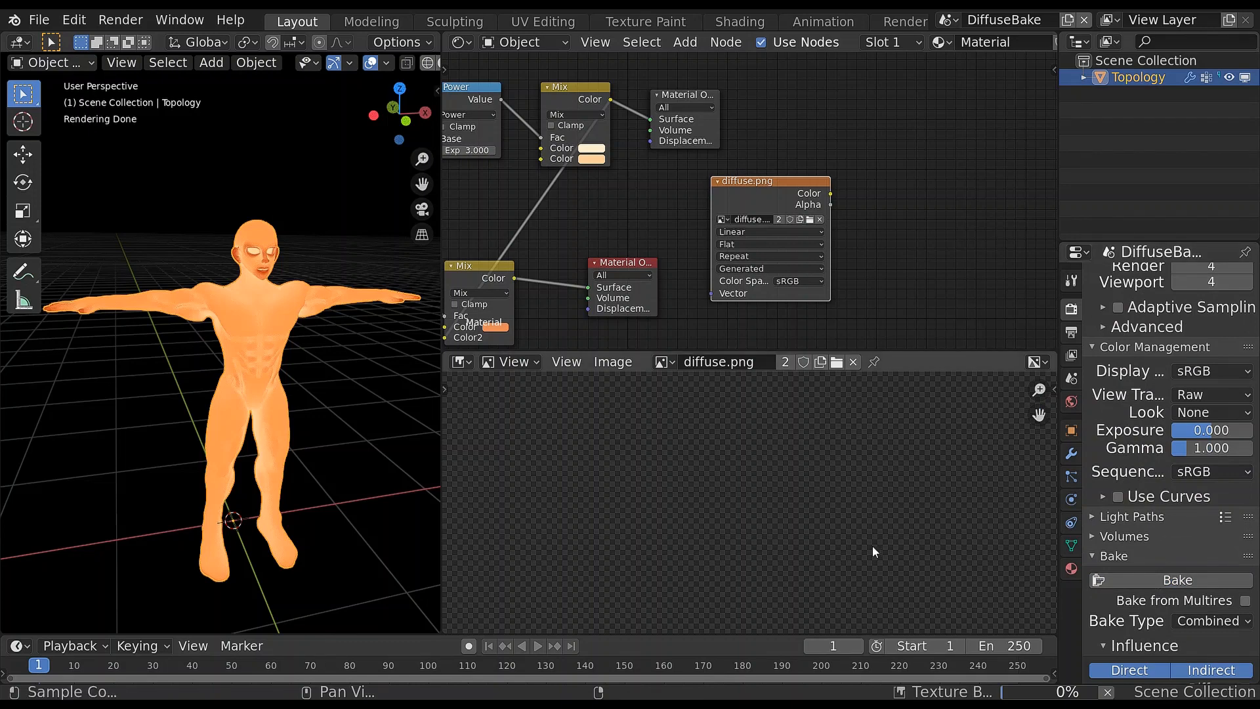
mouse_move(964, 543)
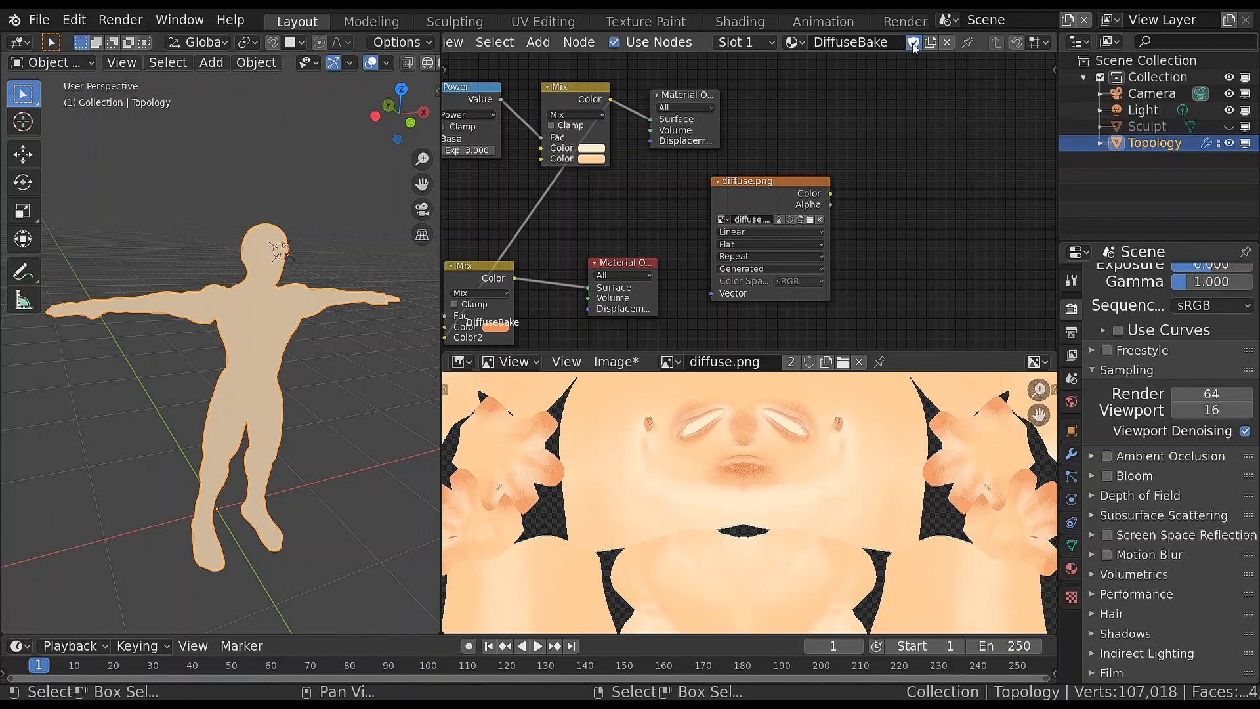
mouse_move(946, 42)
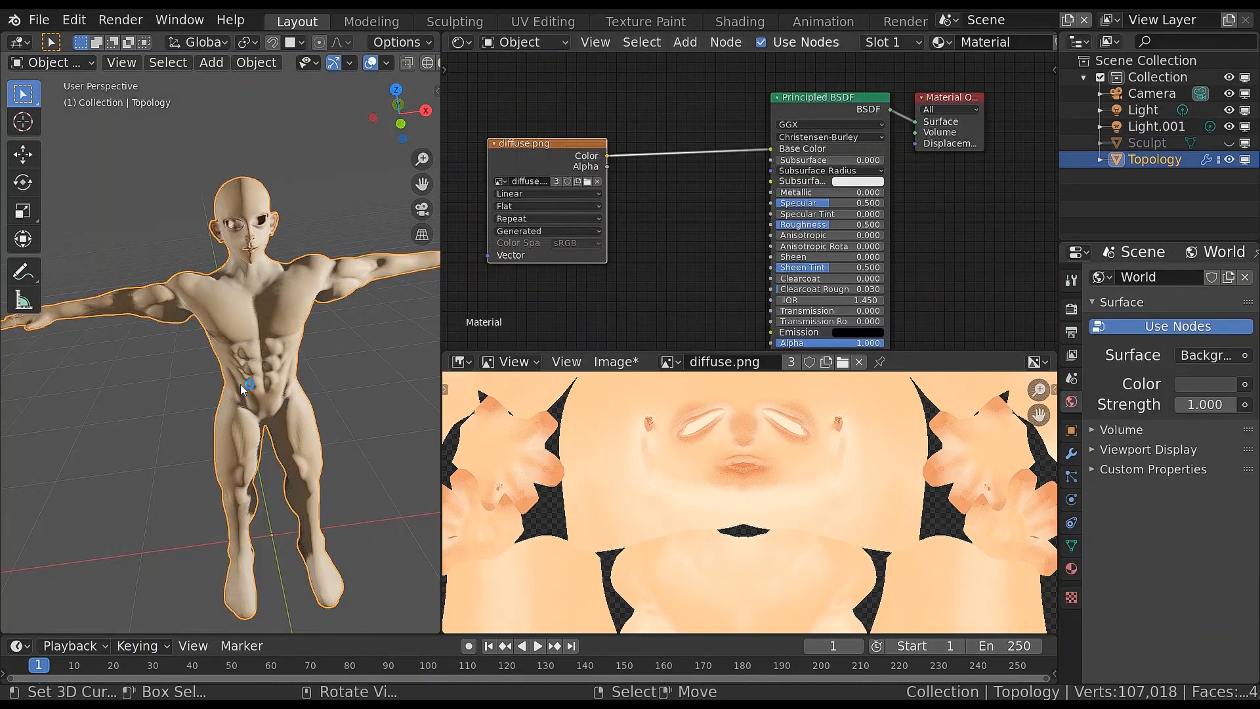
Orbit the viewport around the textured character in the main scene
drag(250, 389, 281, 357)
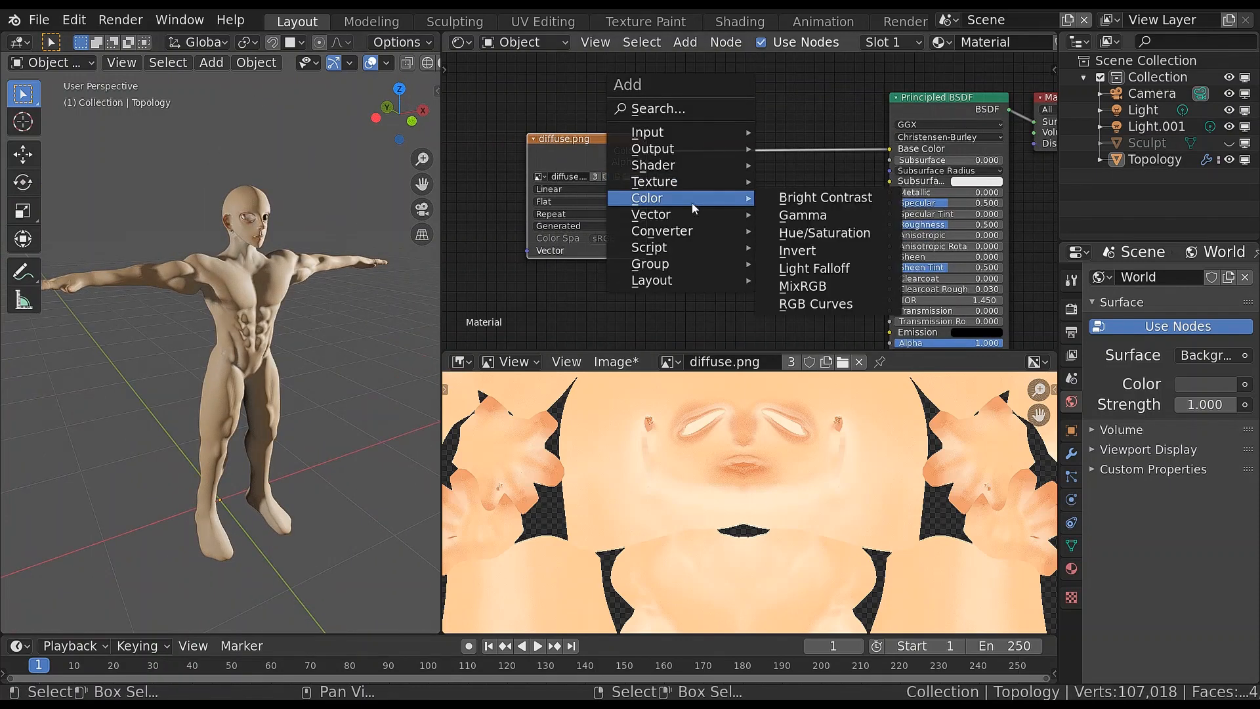
Add an RGB Curves node on the base colour link and make it a node group with Ctrl+G
click(802, 286)
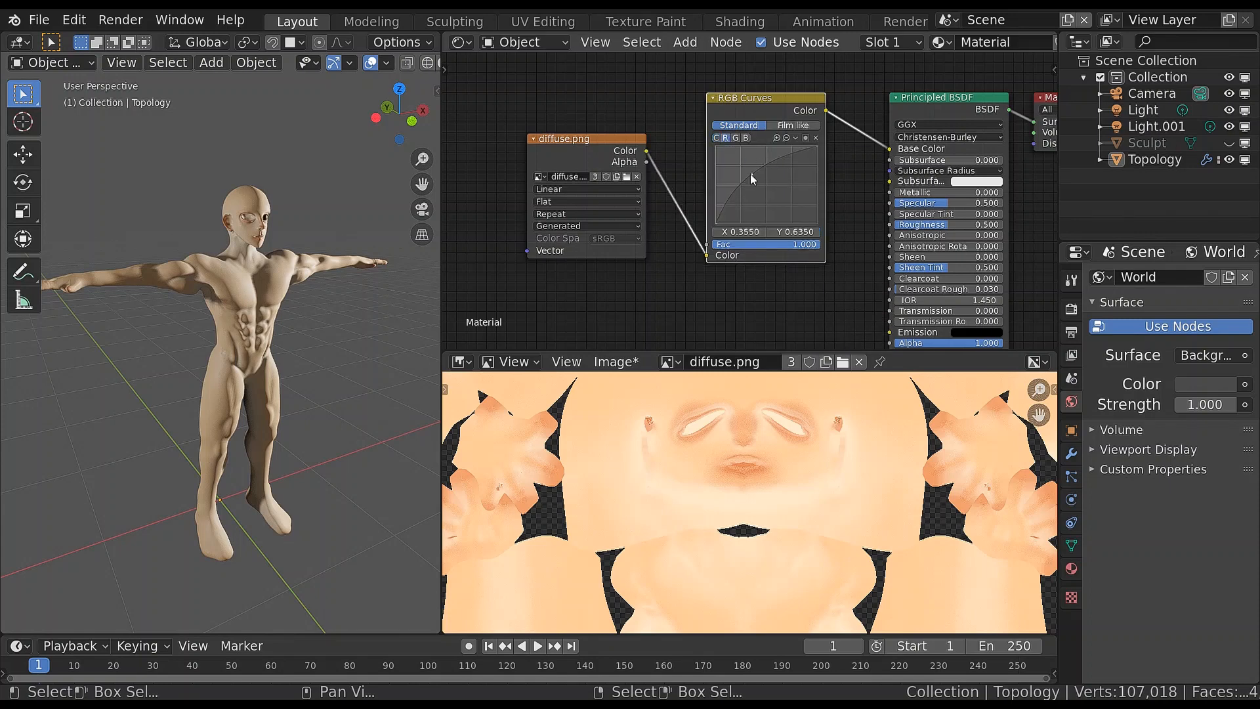
key(ctrl+g)
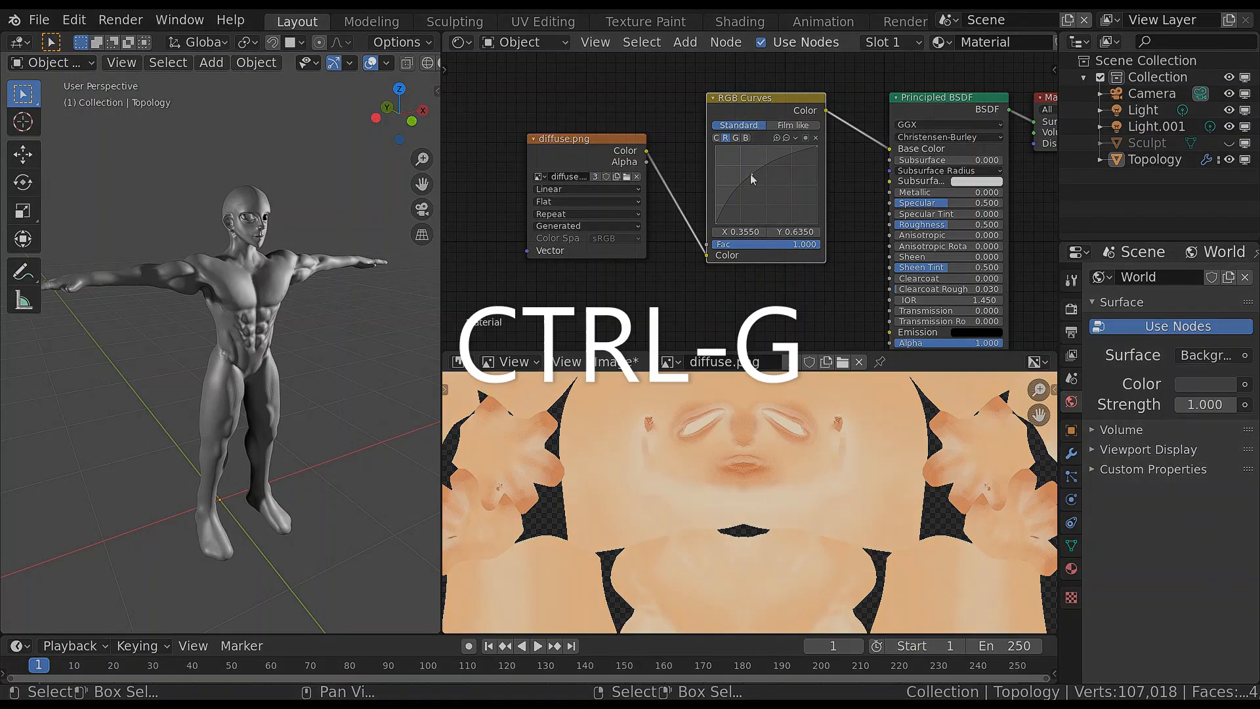
key(ctrl+g)
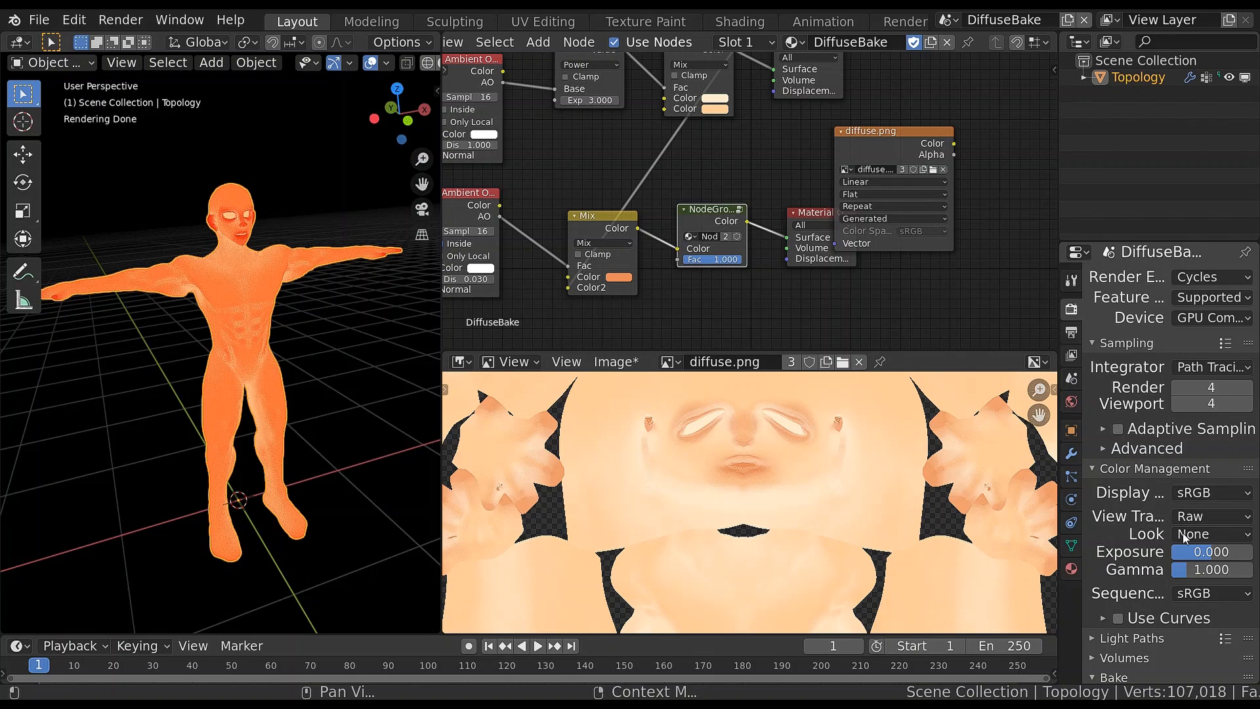
Route the bake material through the curves node group and bring up the material list
click(1168, 462)
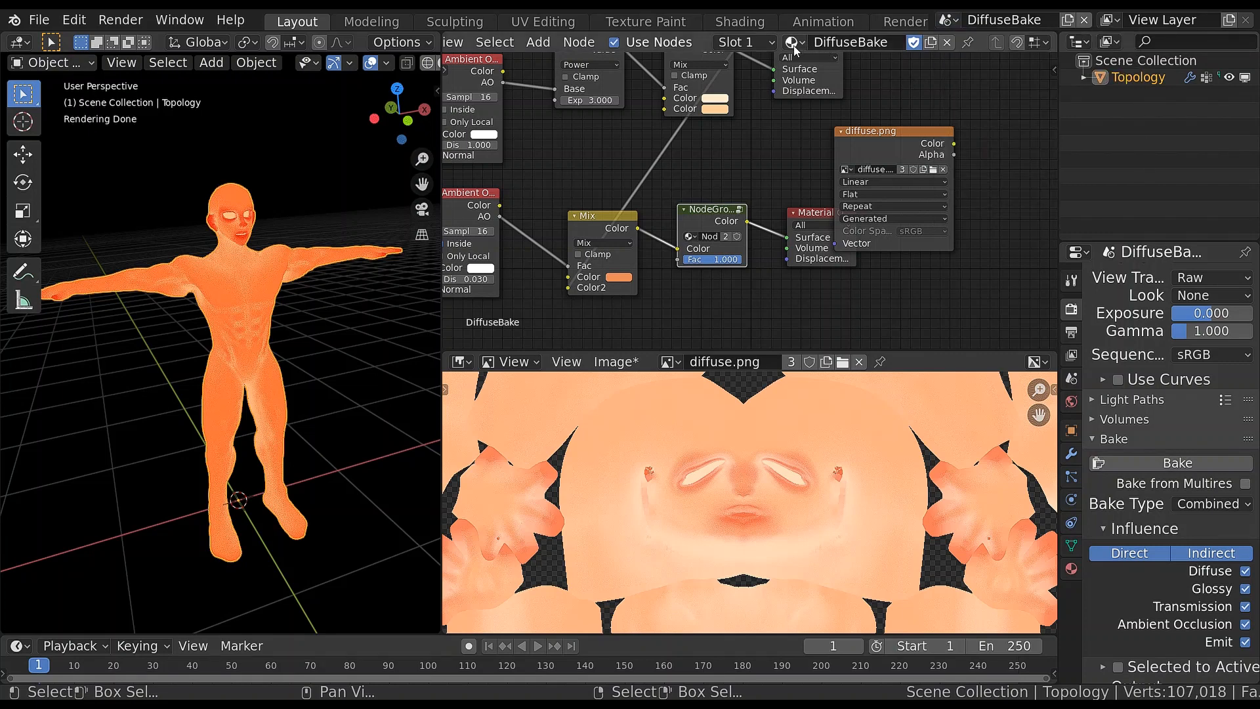
click(792, 42)
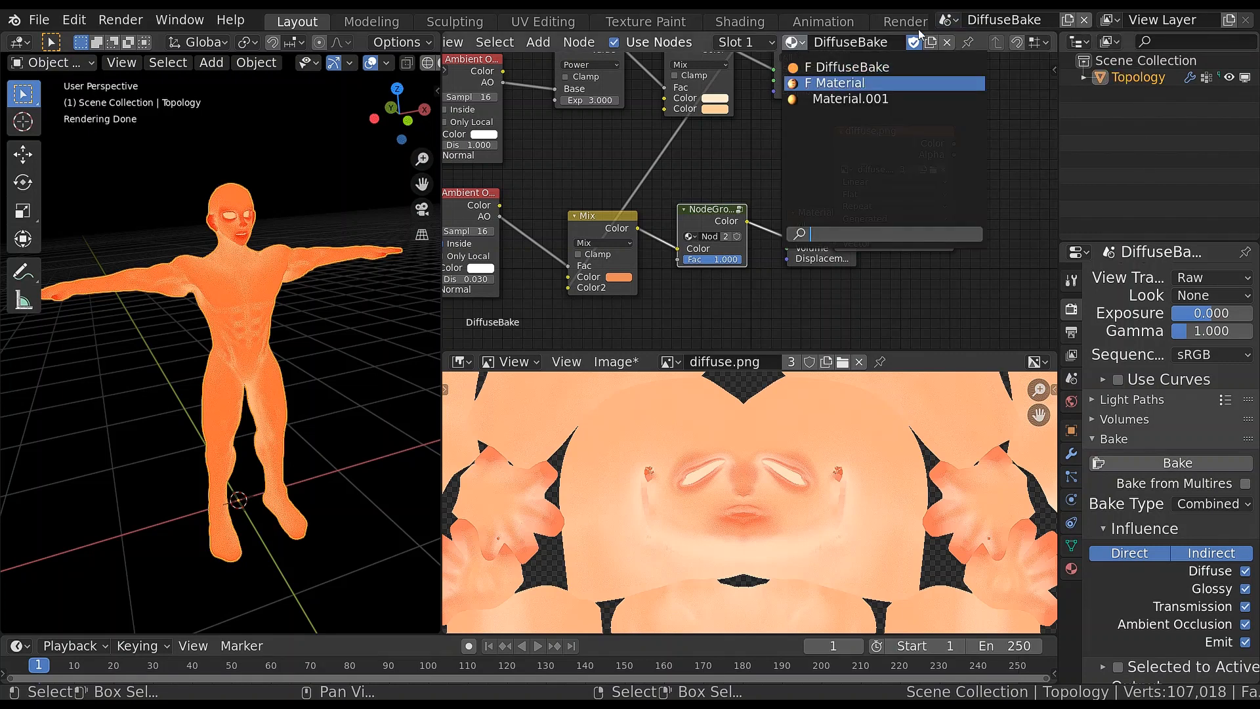
mouse_move(942, 84)
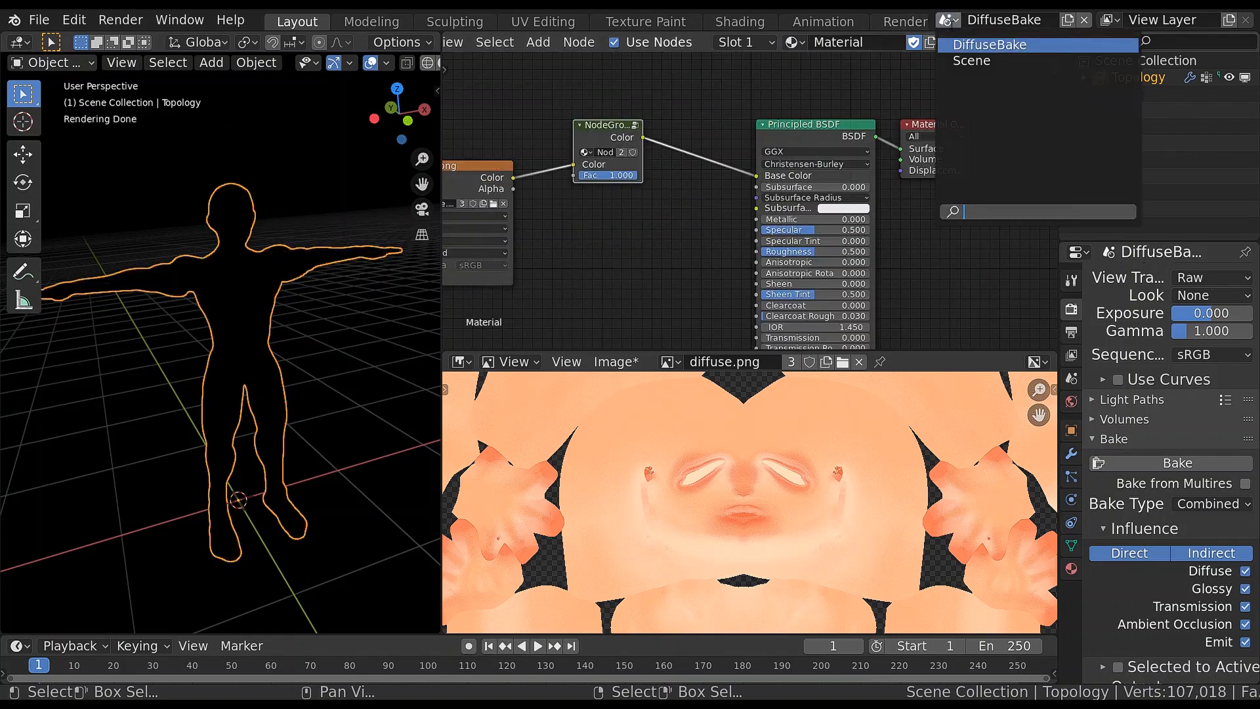
mouse_move(971, 60)
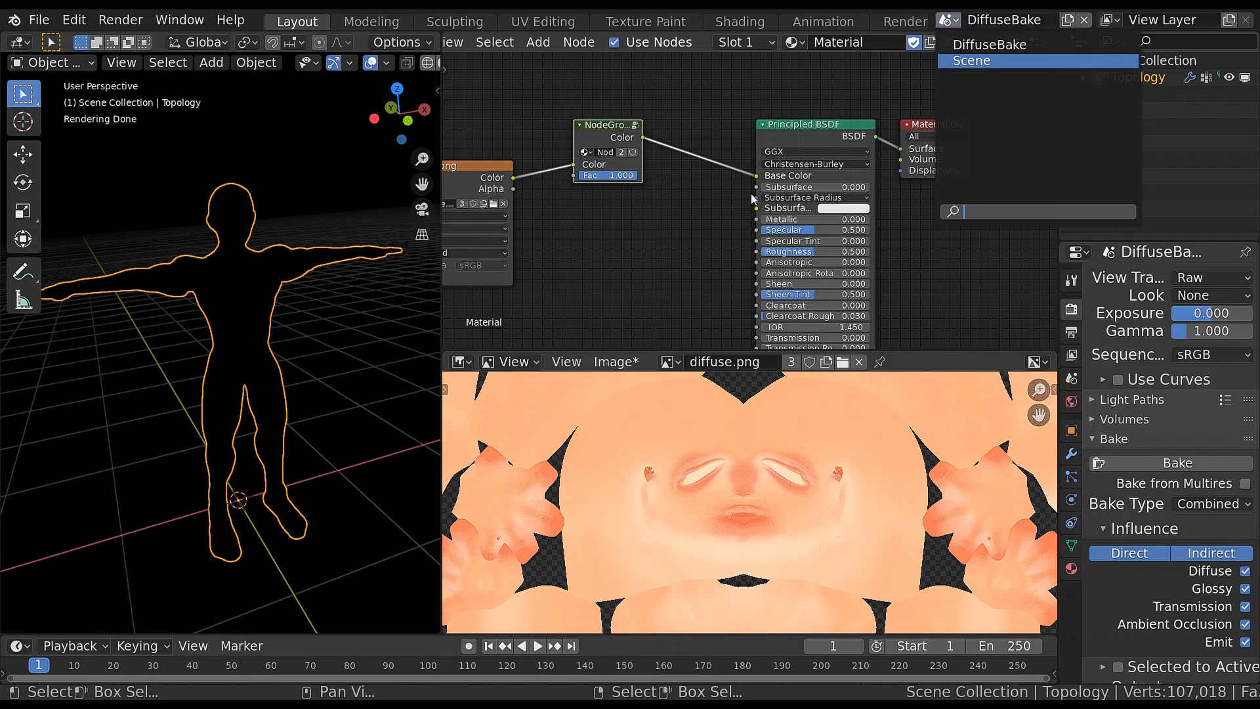
Switch to the main Scene and link the diffuse.png texture Color straight to Base Color
click(971, 60)
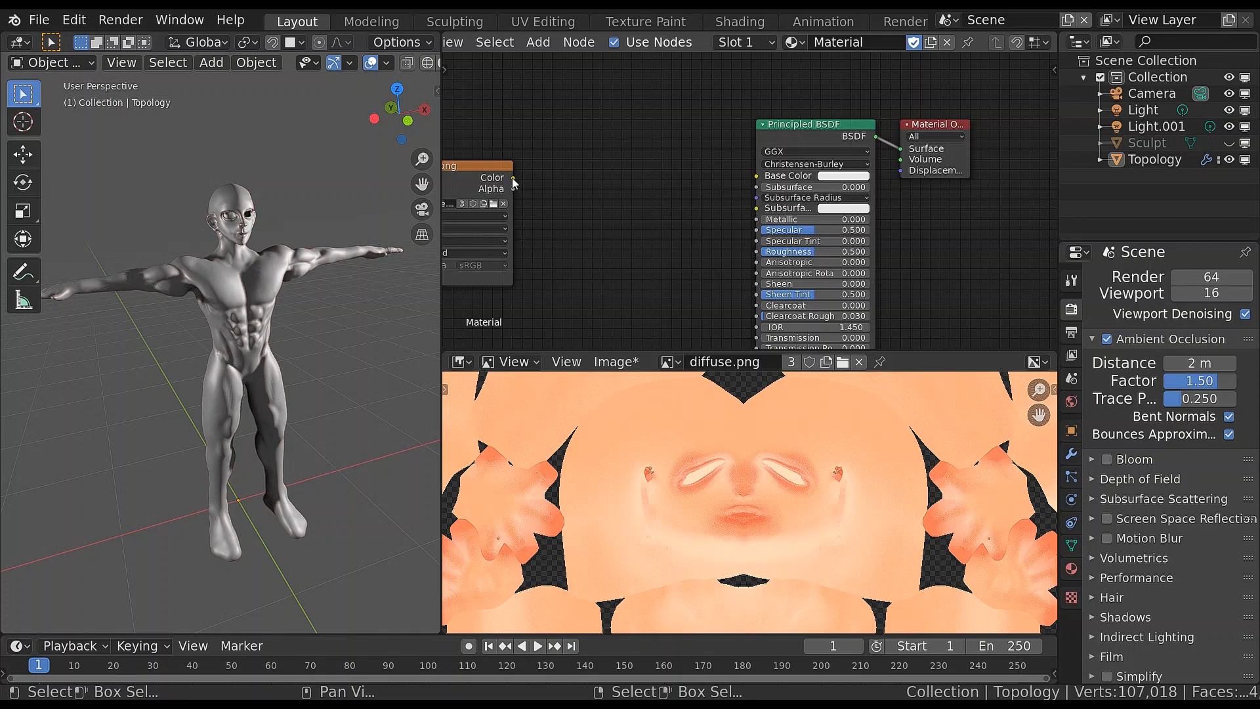
drag(513, 177, 756, 174)
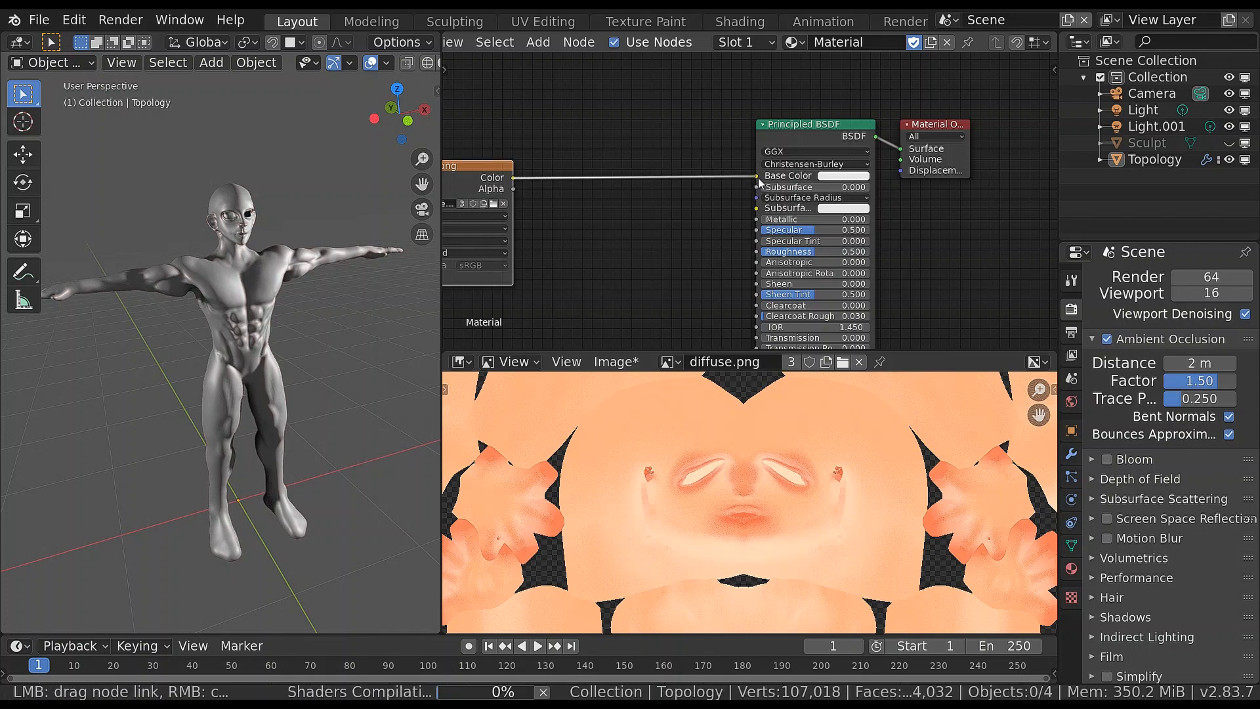